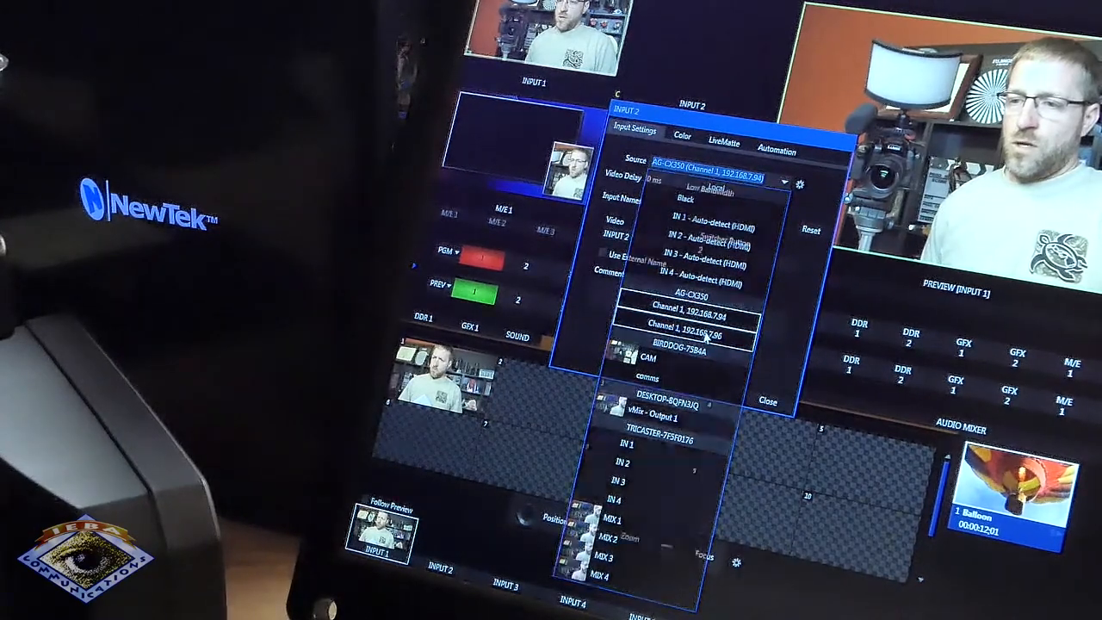
Set Input 2's source to AG-CX350 Channel 1 at 192.168.7.96
click(701, 326)
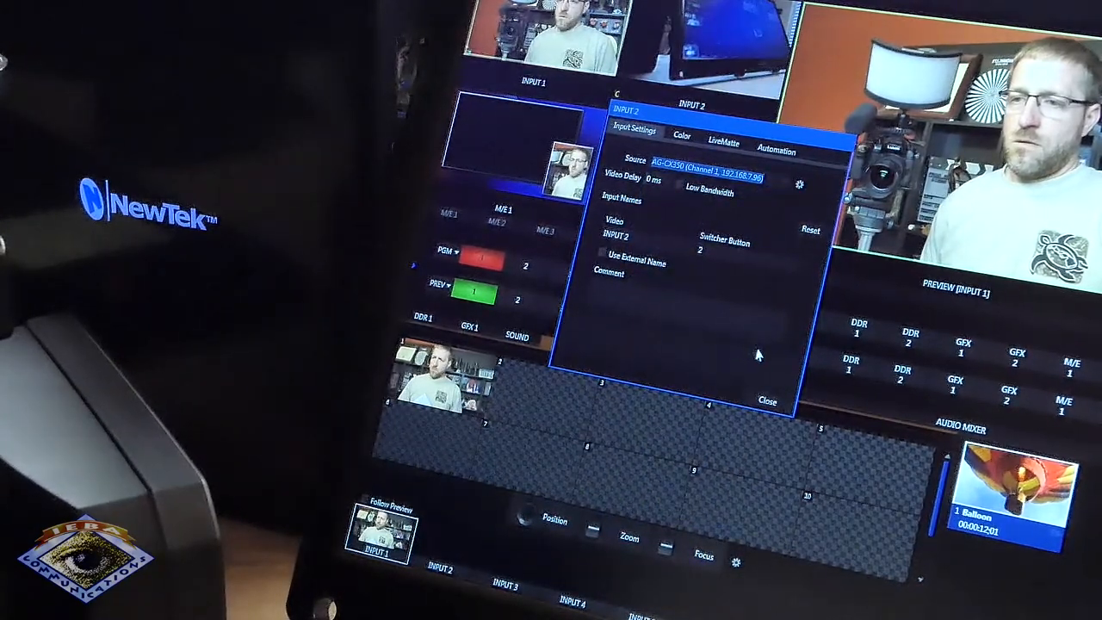